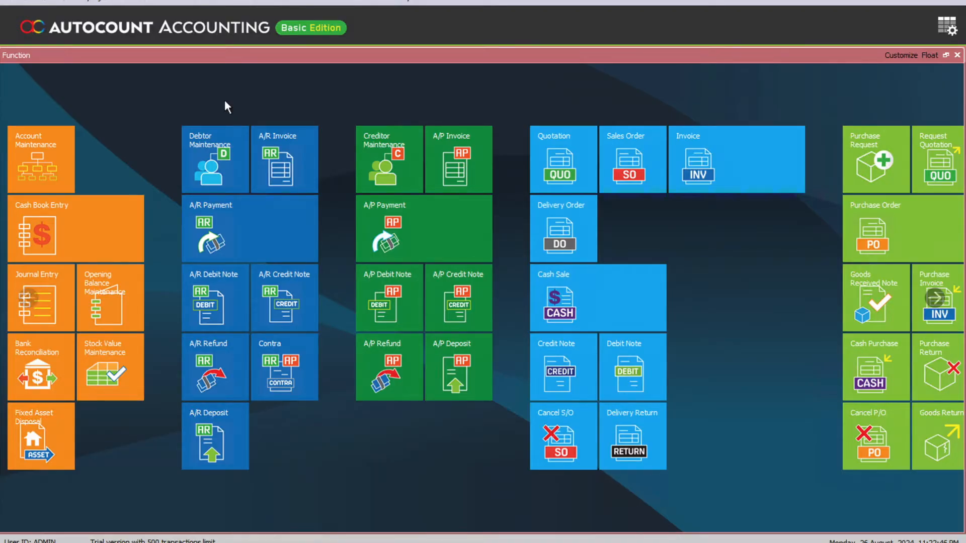
pyautogui.moveTo(223, 51)
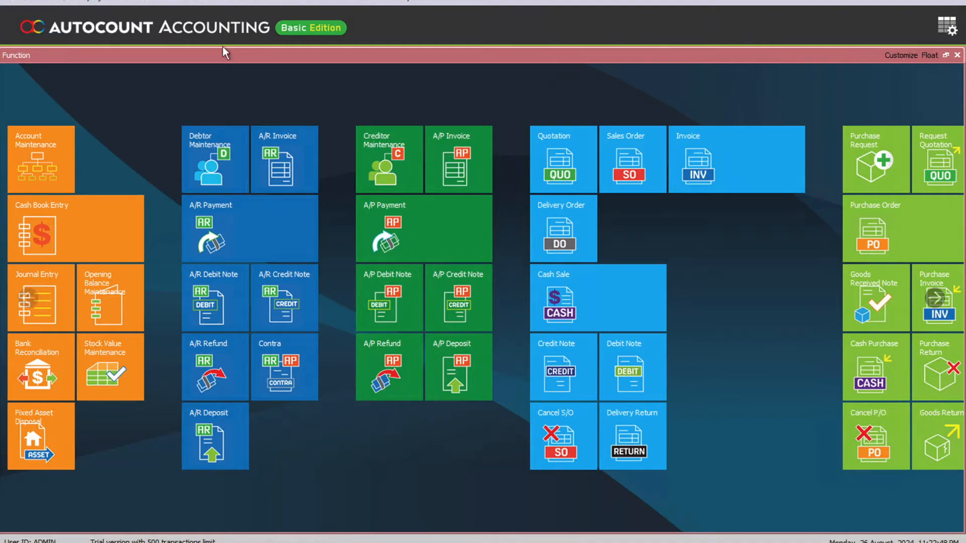
# Open the Tools menu showing backup, options and fiscal year entries
pyautogui.click(283, 2)
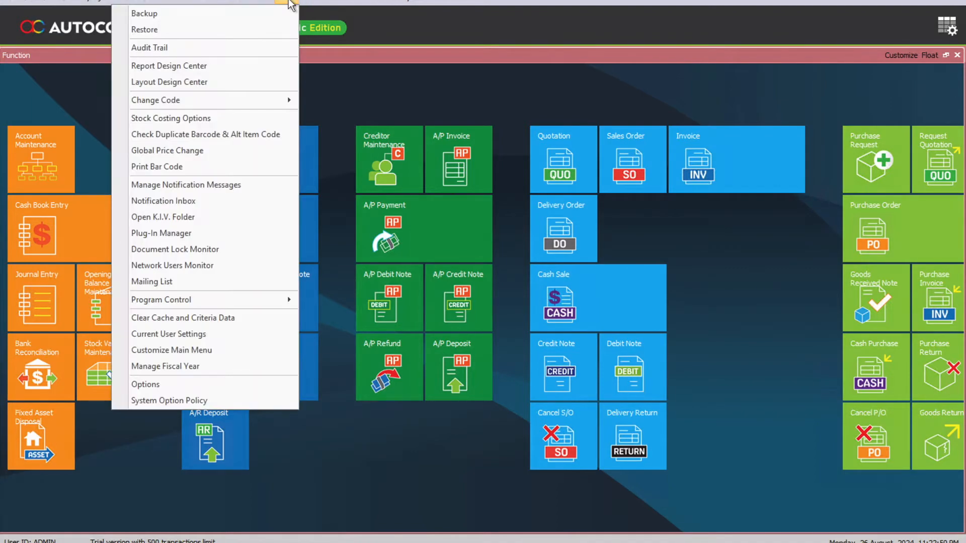
pyautogui.moveTo(212, 385)
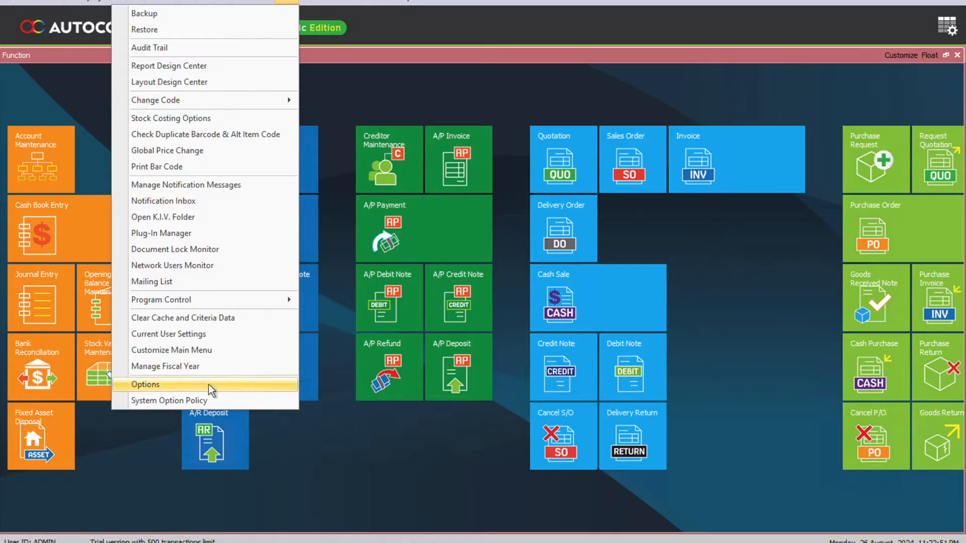
# In Options > General > Approval Workflow, confirm invoices, credit notes and debit notes require approval
pyautogui.click(145, 385)
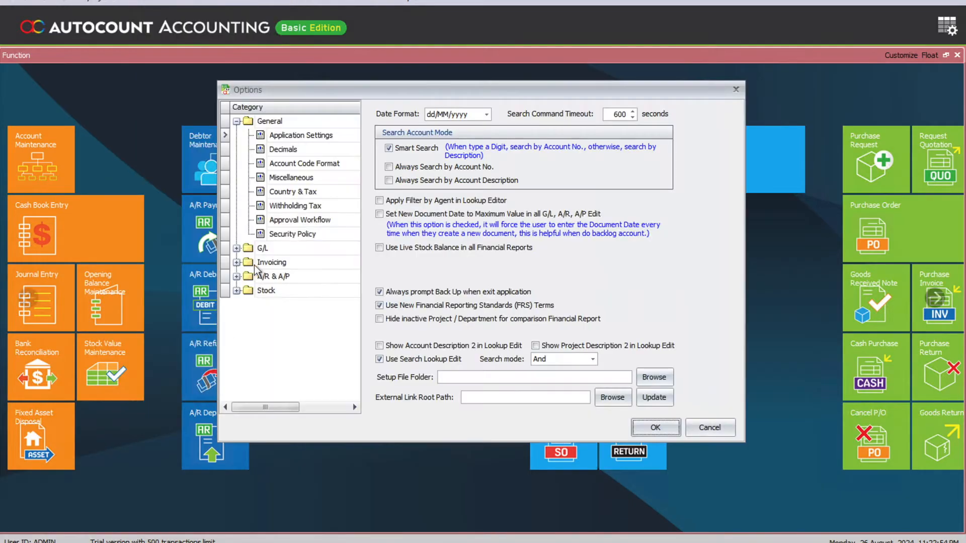
pyautogui.moveTo(277, 228)
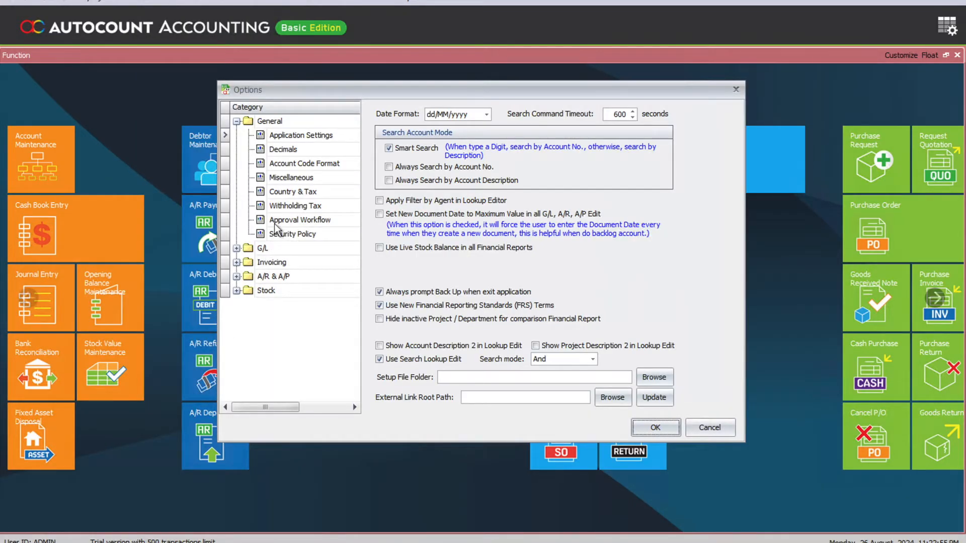
pyautogui.click(299, 219)
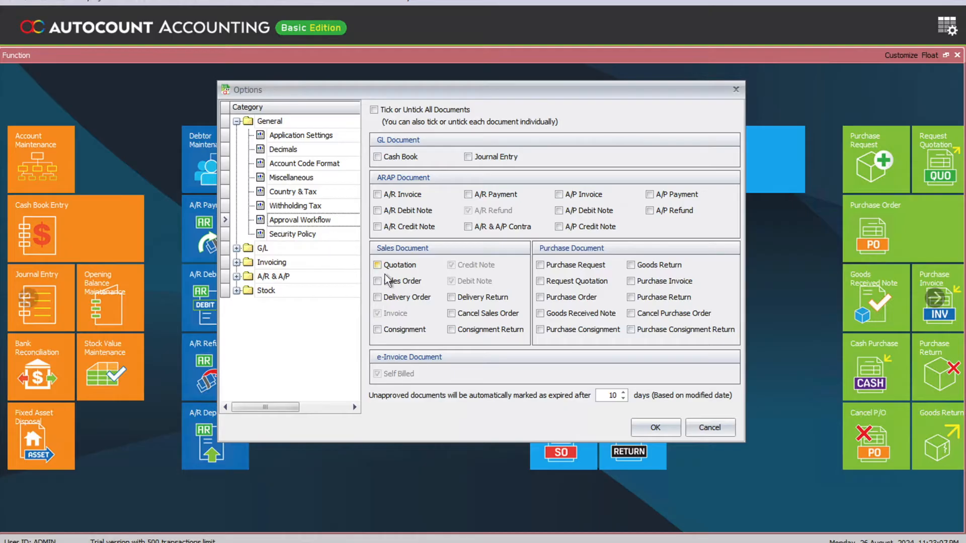
pyautogui.moveTo(453, 278)
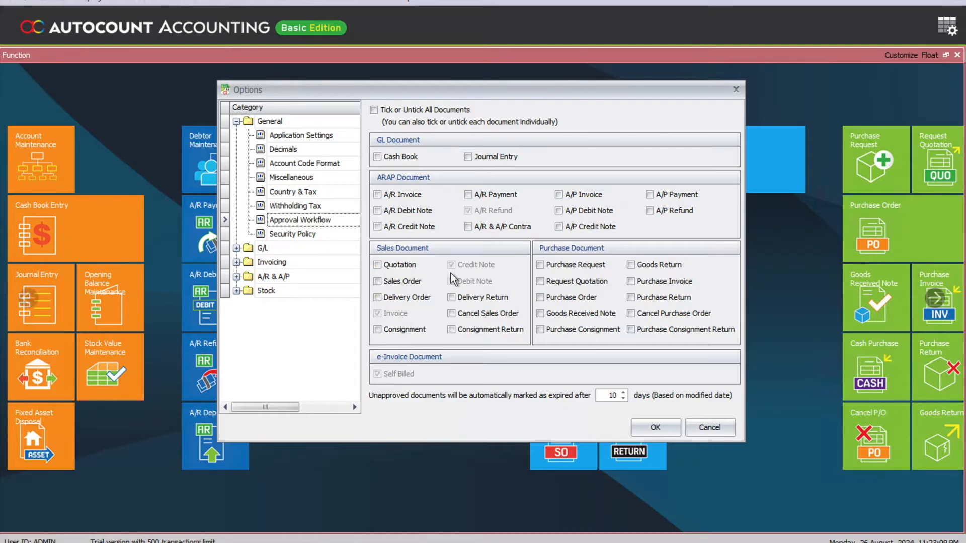
pyautogui.moveTo(459, 285)
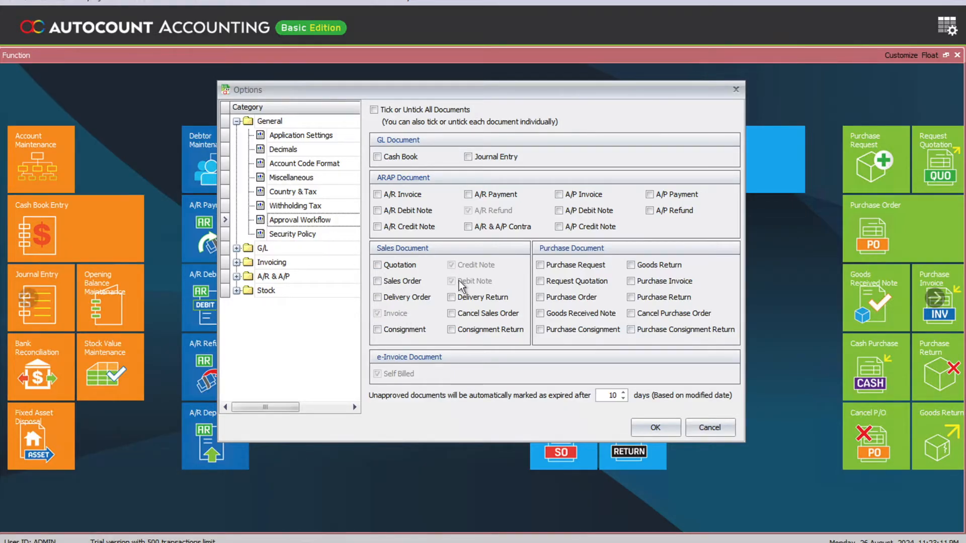
pyautogui.moveTo(468, 281)
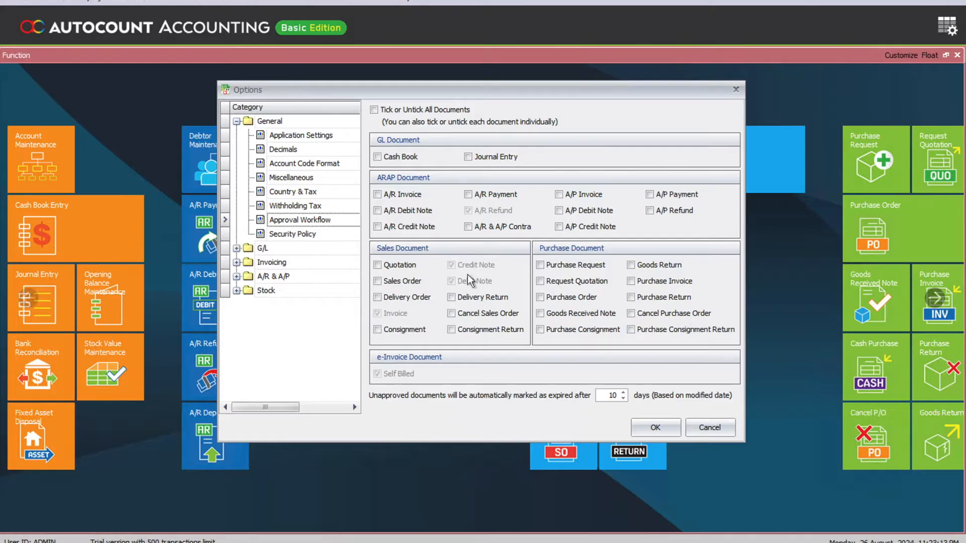
pyautogui.moveTo(406, 308)
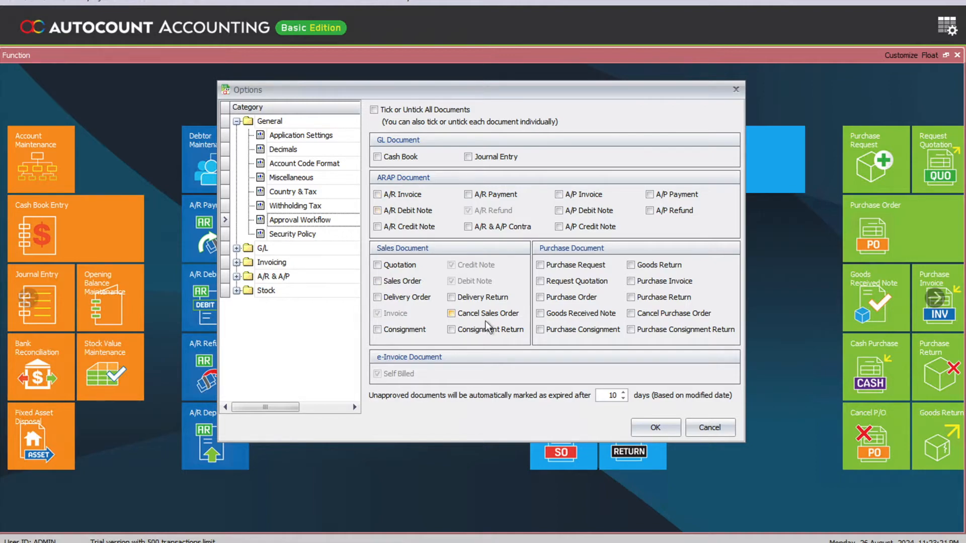
pyautogui.moveTo(543, 259)
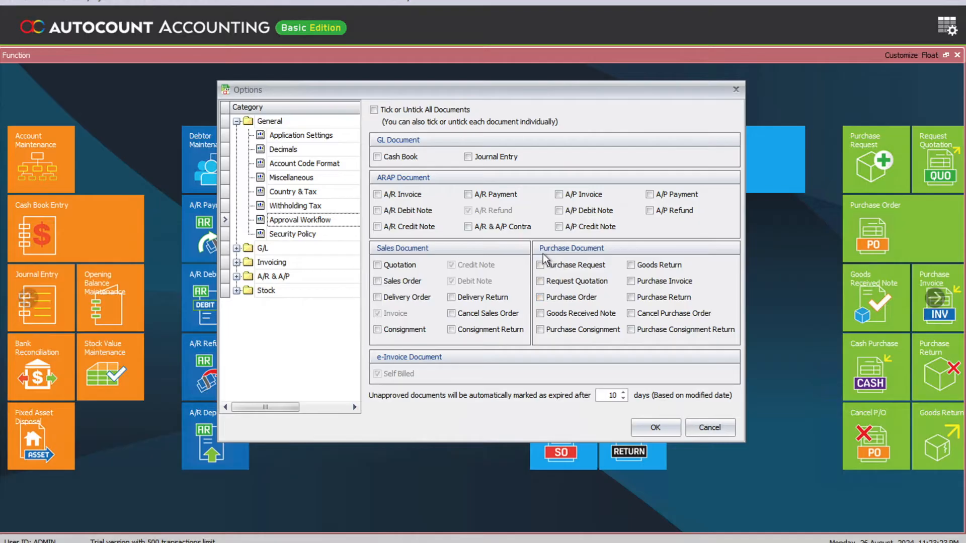
pyautogui.moveTo(385, 400)
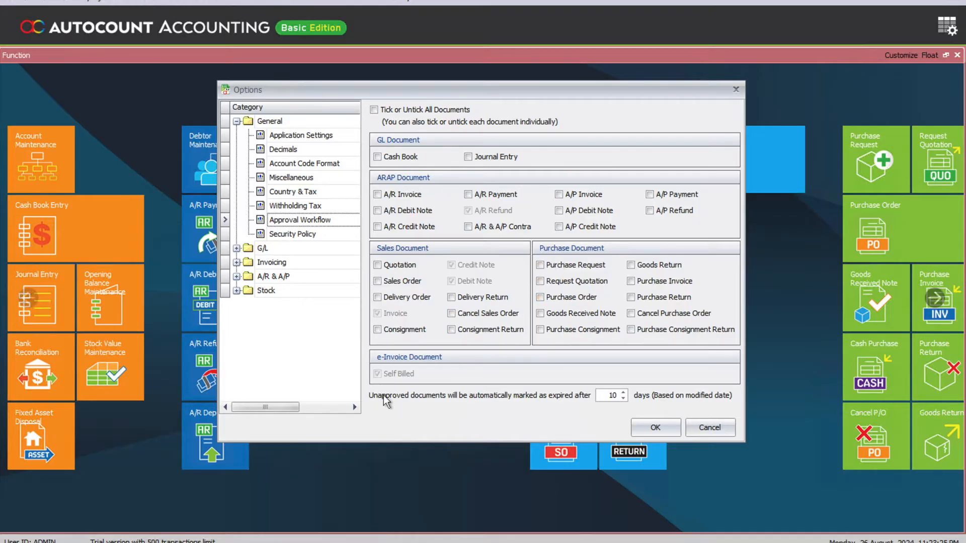
pyautogui.moveTo(440, 407)
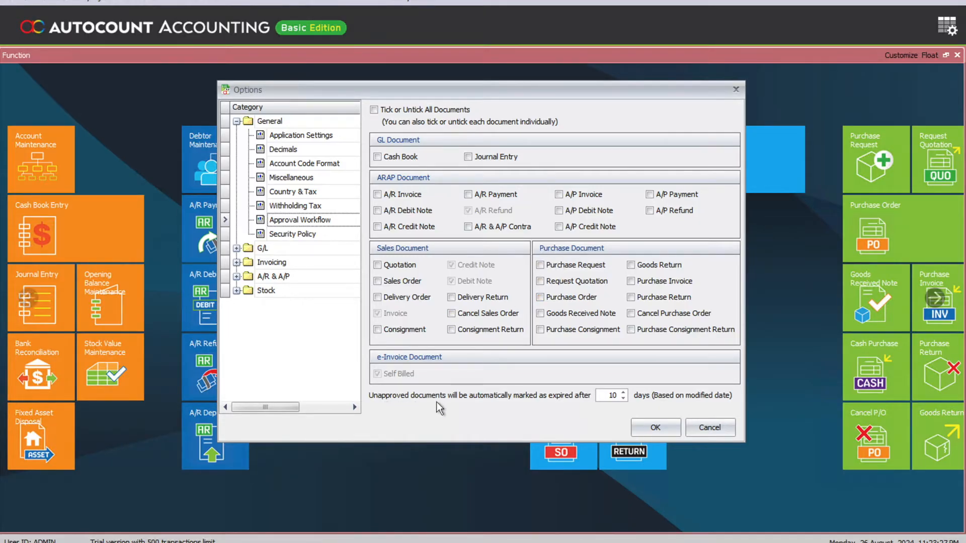
pyautogui.moveTo(443, 404)
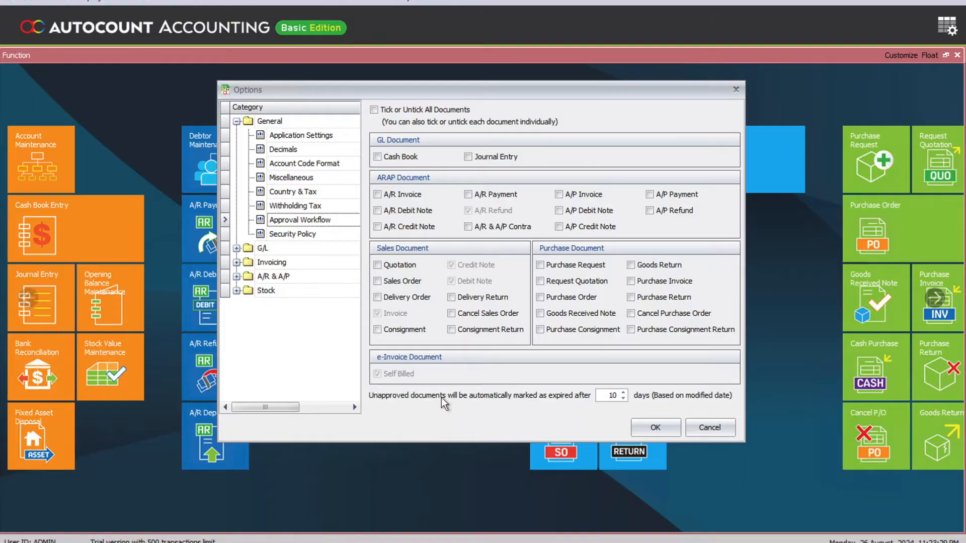
pyautogui.click(609, 395)
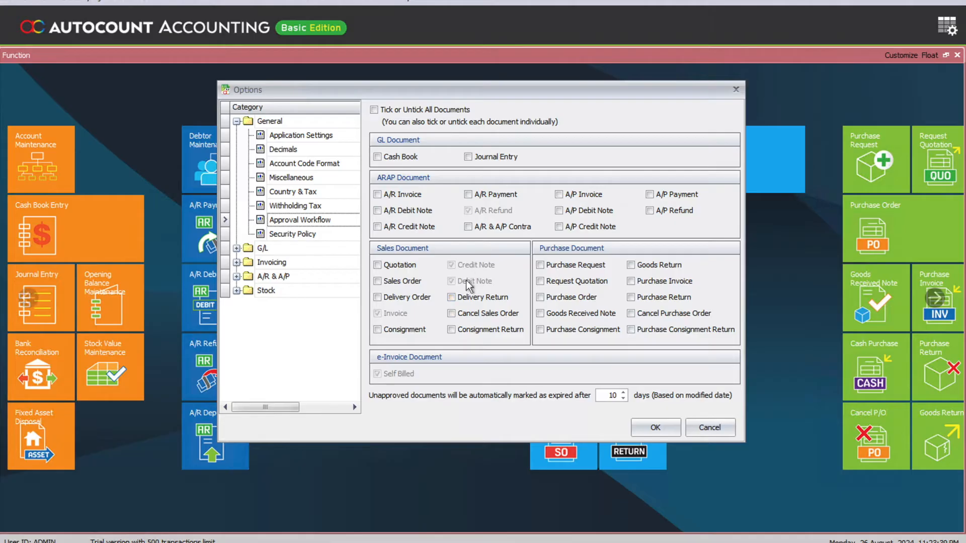
pyautogui.moveTo(656, 428)
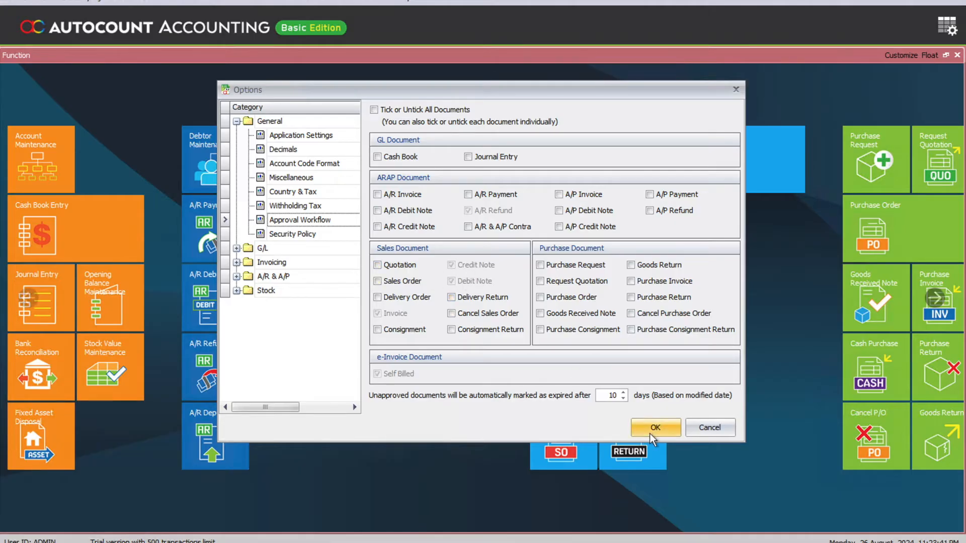
pyautogui.click(655, 428)
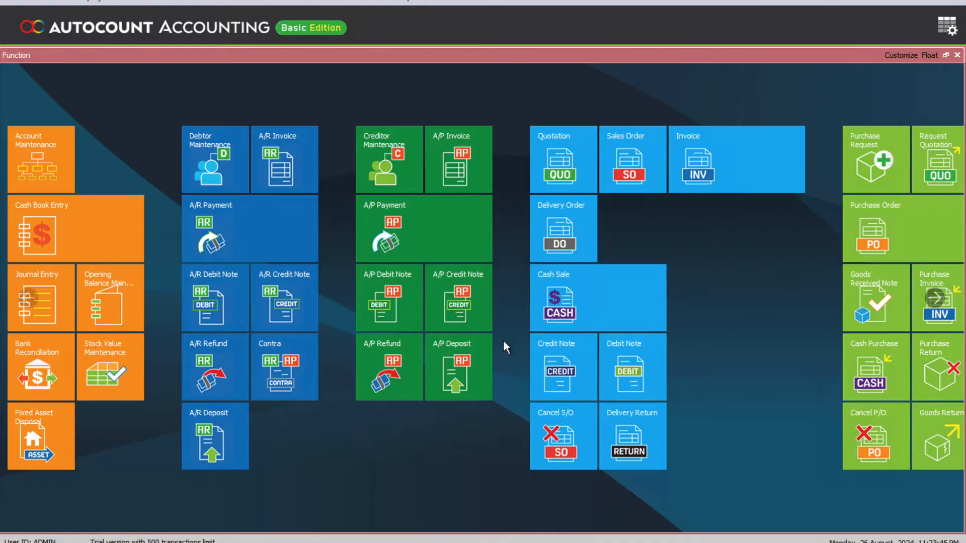
pyautogui.moveTo(416, 184)
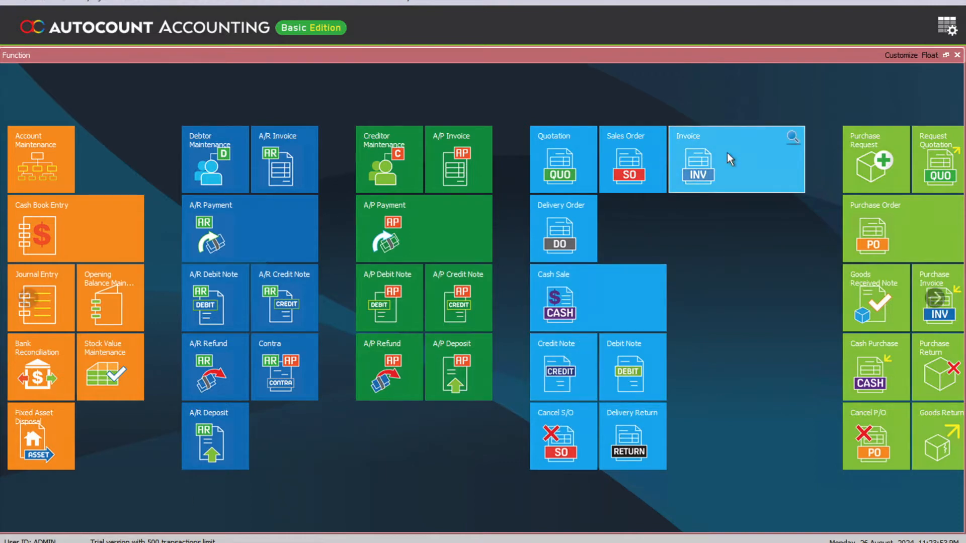
# Open a blank invoice draft for debtor ABC SDN BHD from the Invoice tile
pyautogui.click(699, 159)
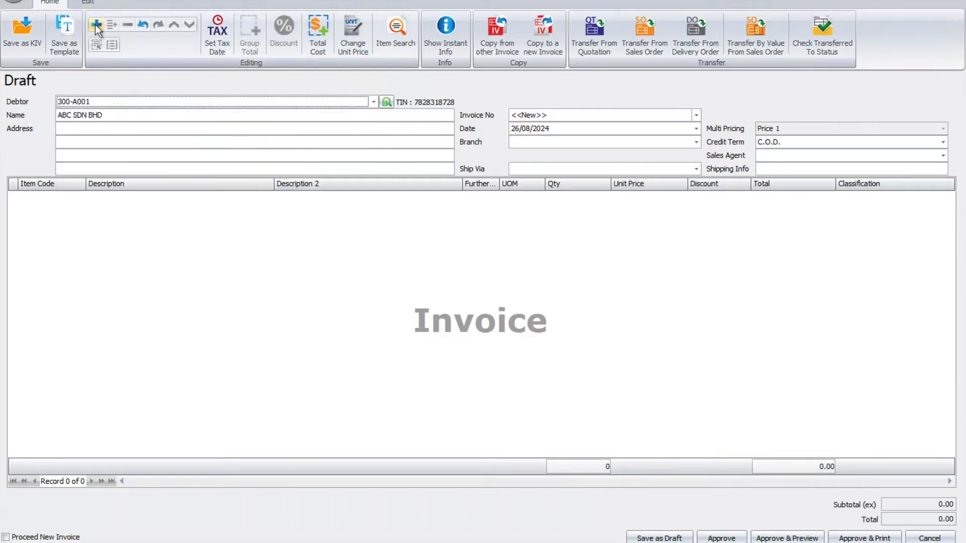
# Add item 00001 TESTING ITEM, quantity 1, at unit price 50
pyautogui.click(96, 25)
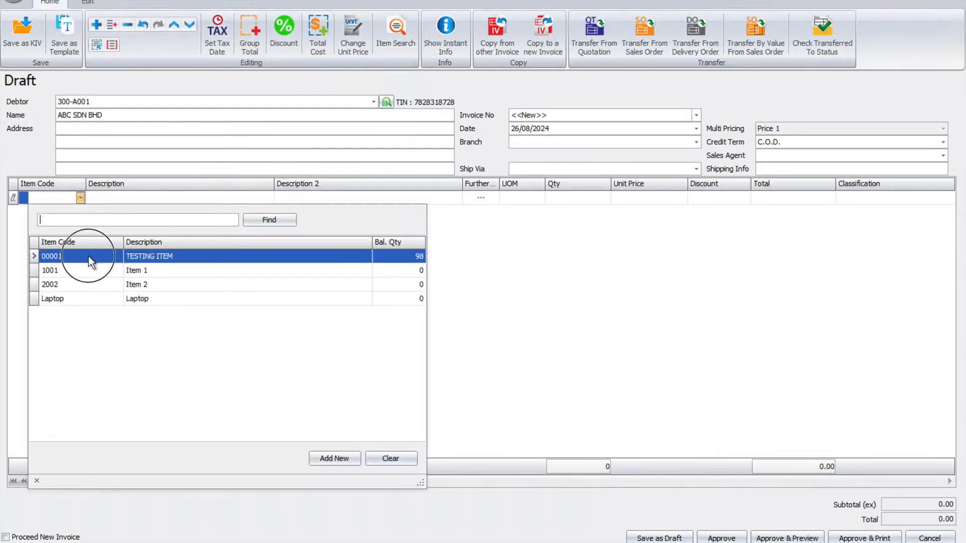
pyautogui.doubleClick(52, 256)
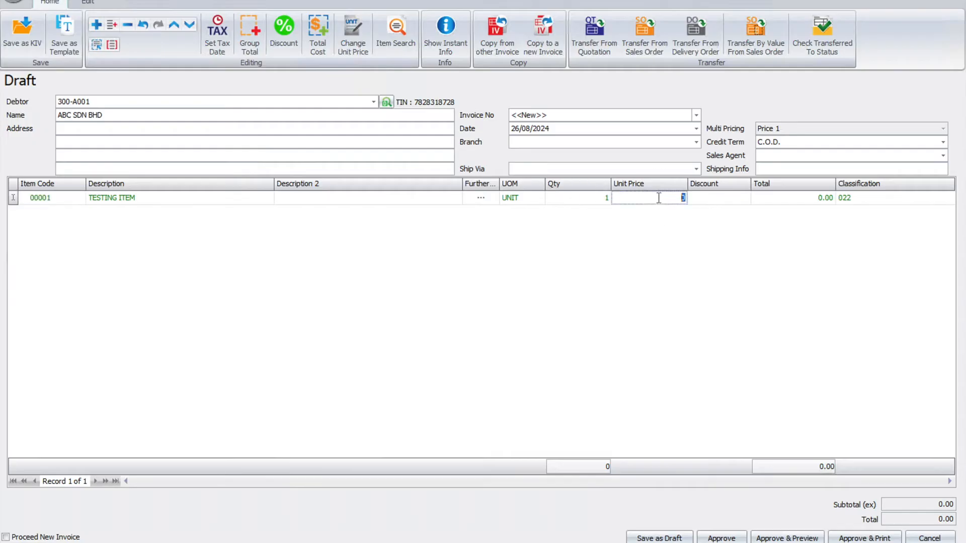
pyautogui.write('5')
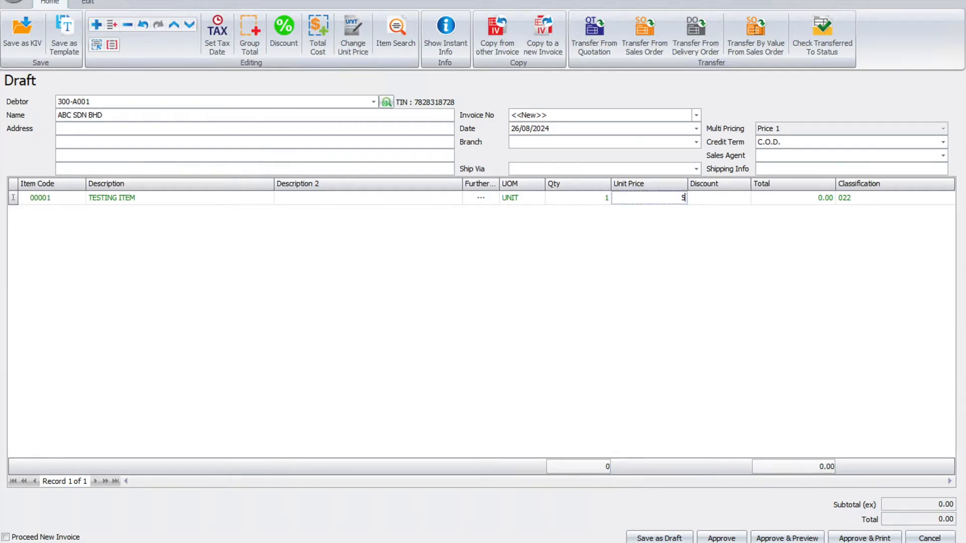
pyautogui.write('0')
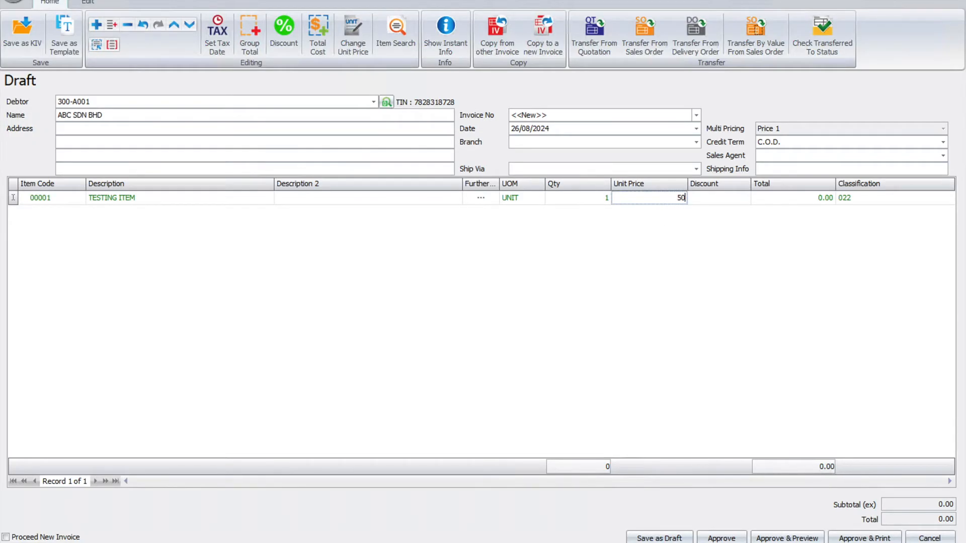
pyautogui.moveTo(720, 538)
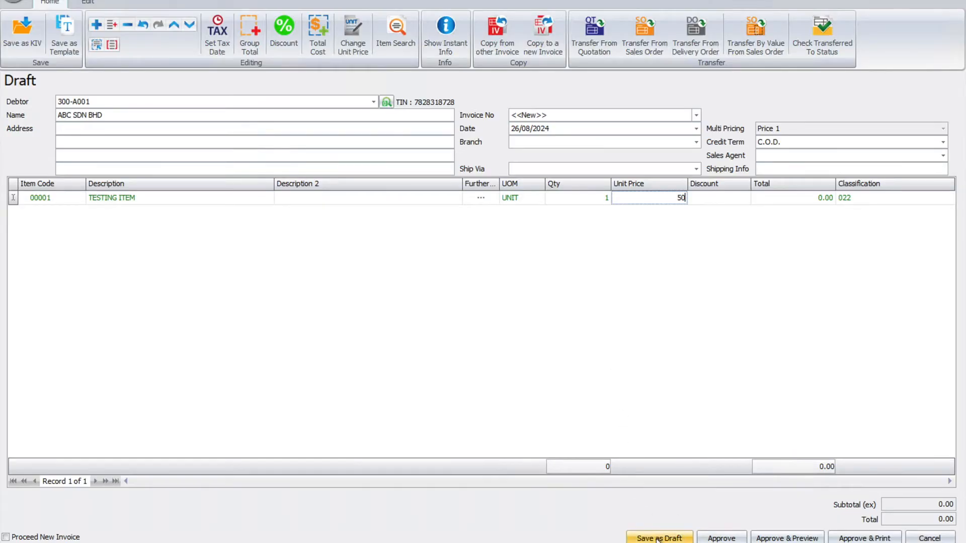
pyautogui.moveTo(865, 538)
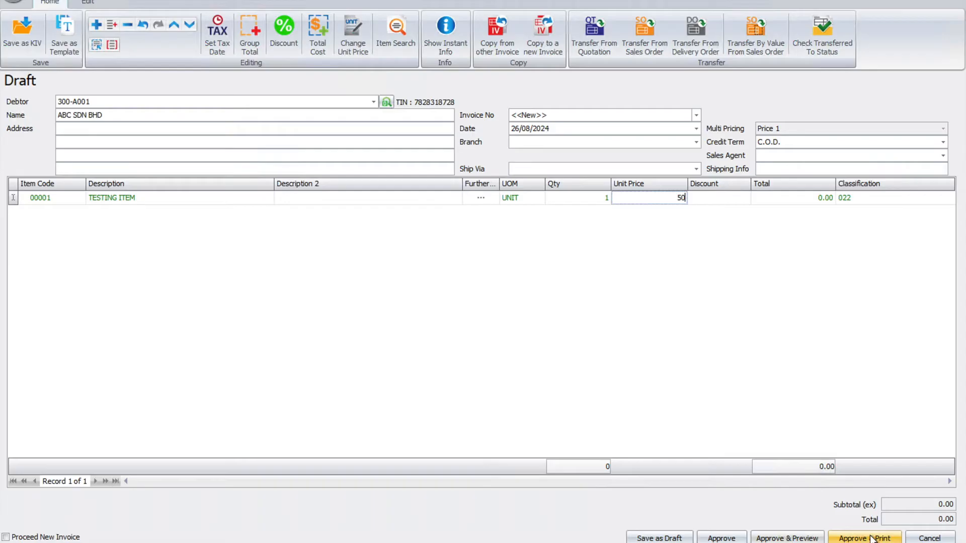
pyautogui.moveTo(659, 538)
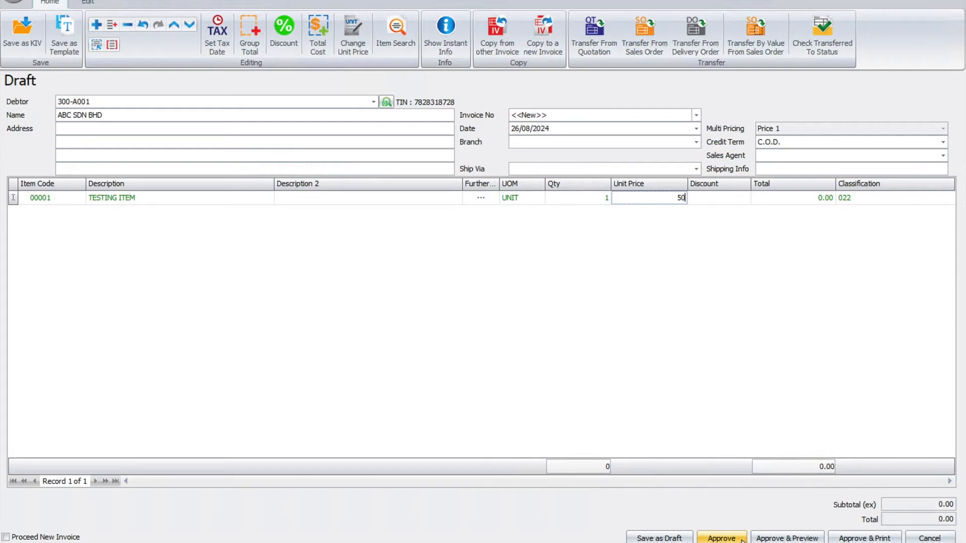
pyautogui.moveTo(865, 538)
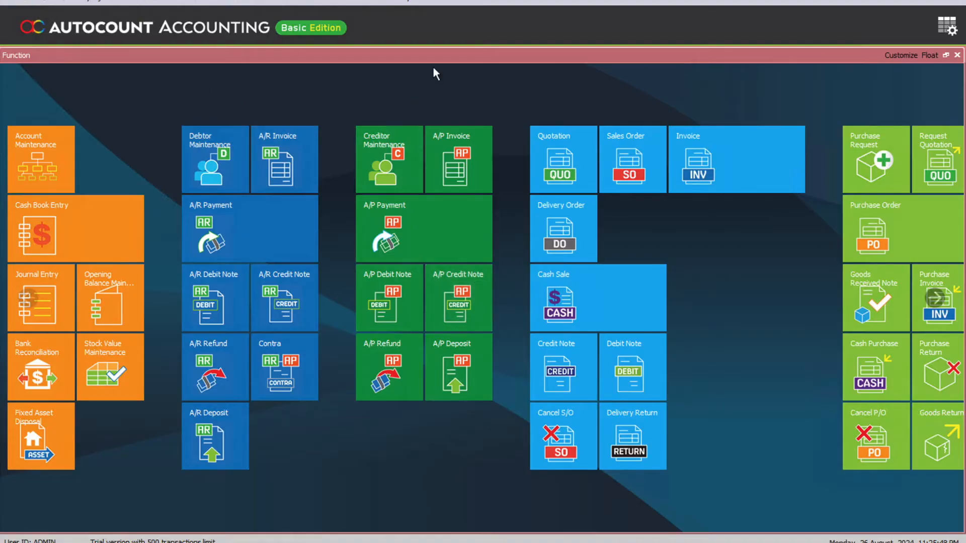
pyautogui.moveTo(430, 75)
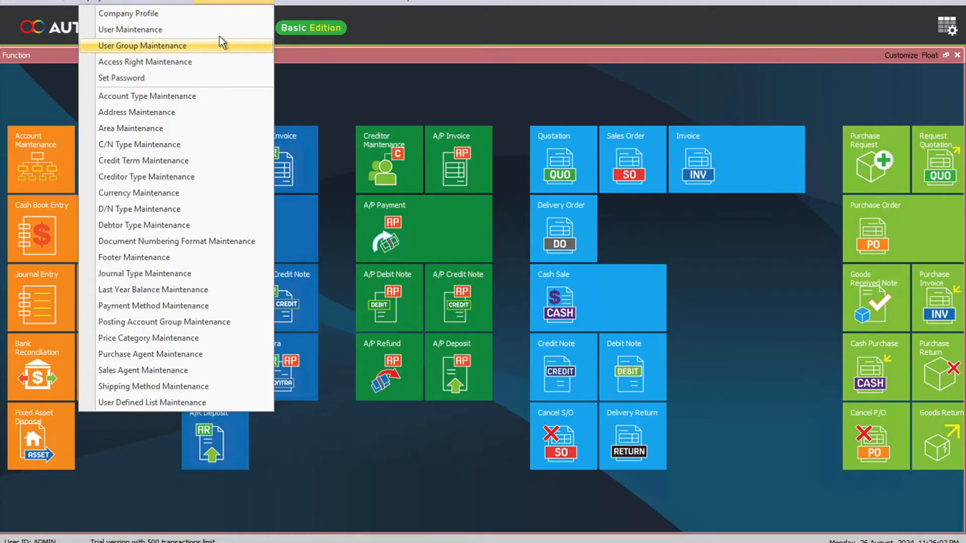
# Open User Maintenance from General Maintenance, showing the three users
pyautogui.click(130, 30)
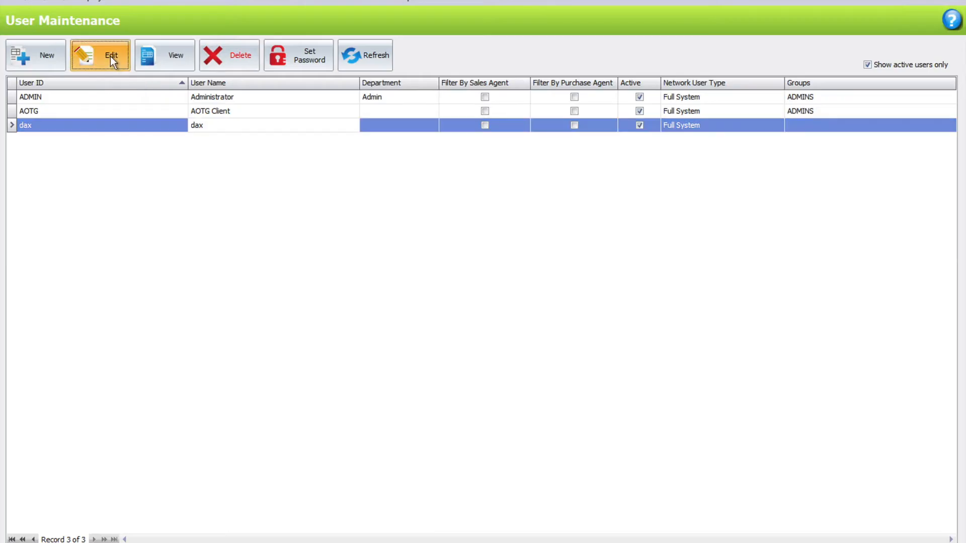
# Review user dax's Invoicing > Sales > Invoice rights, confirm Approve Invoice is unticked, and close
pyautogui.click(100, 55)
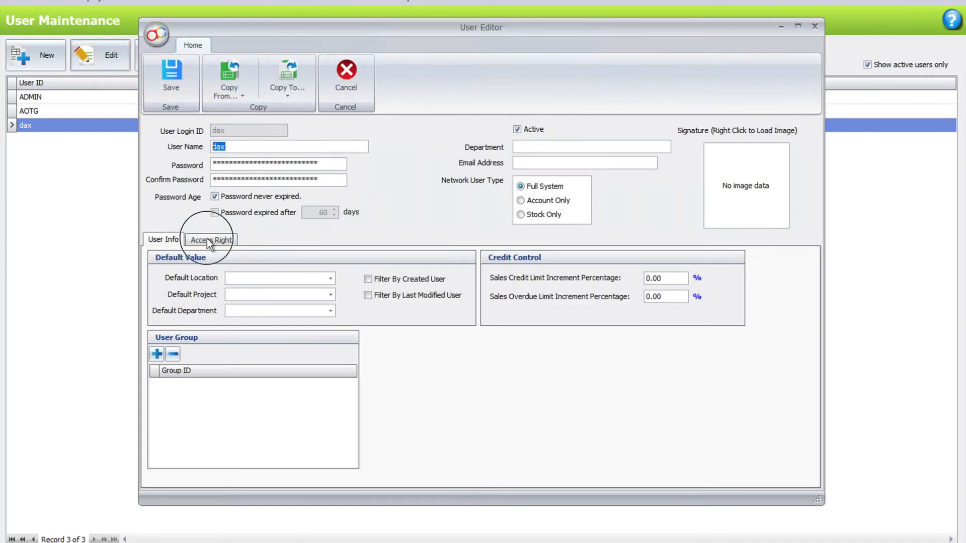
pyautogui.click(211, 240)
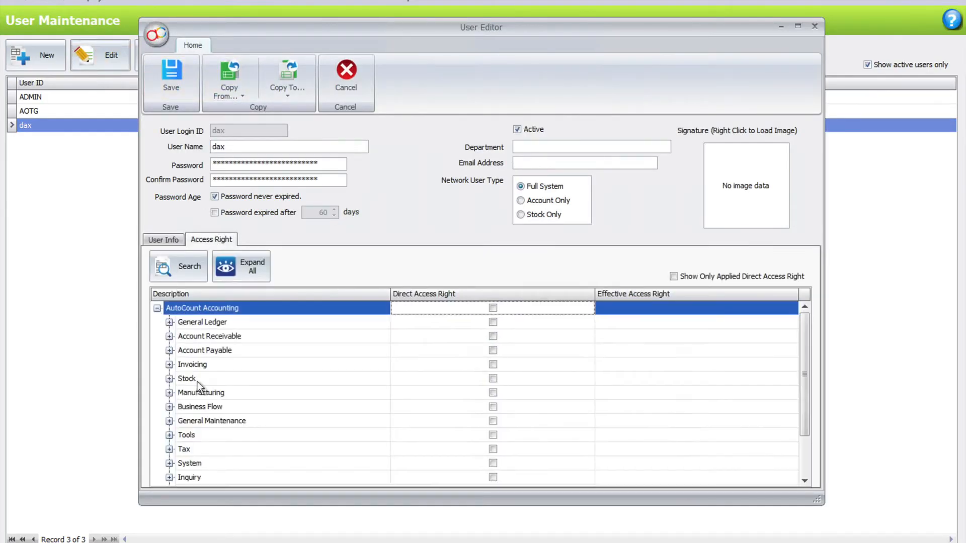
pyautogui.click(170, 364)
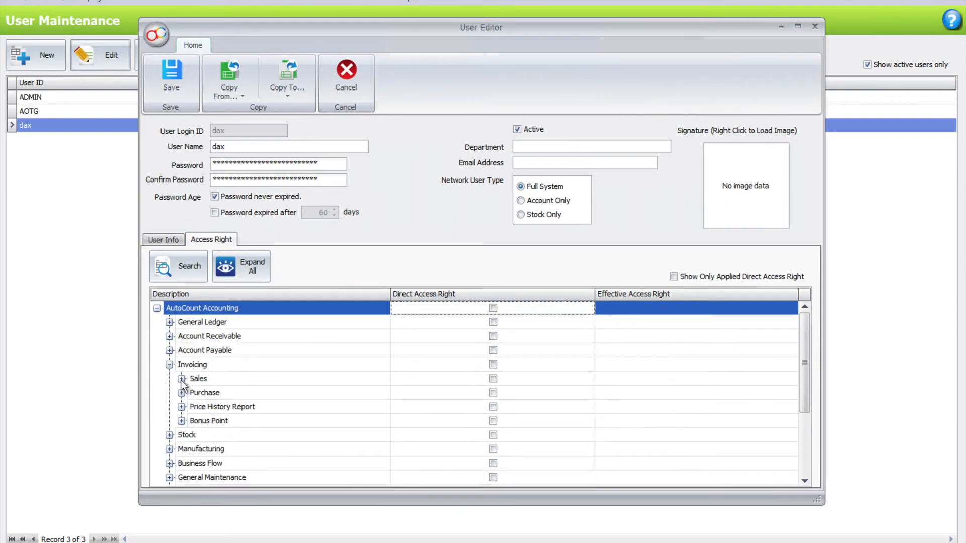
pyautogui.click(181, 379)
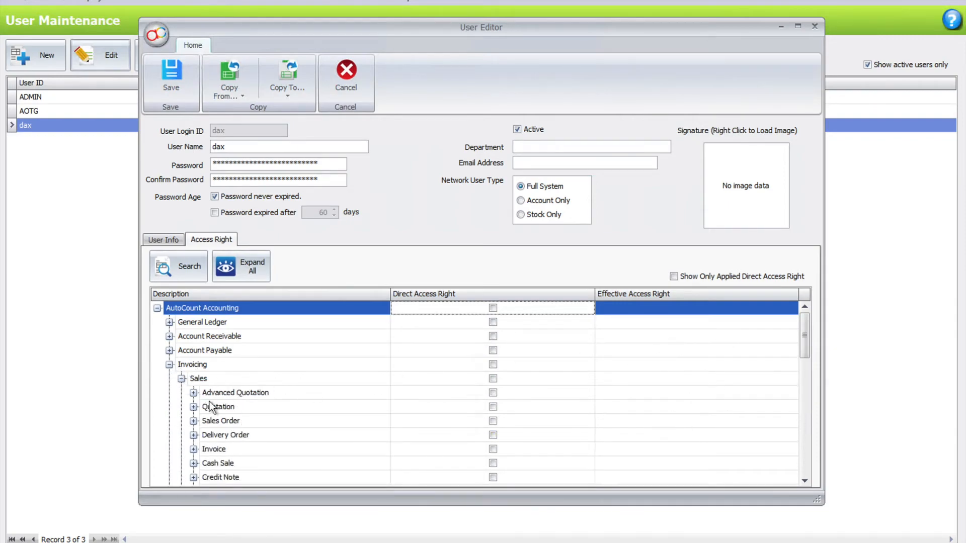
pyautogui.scroll(-3)
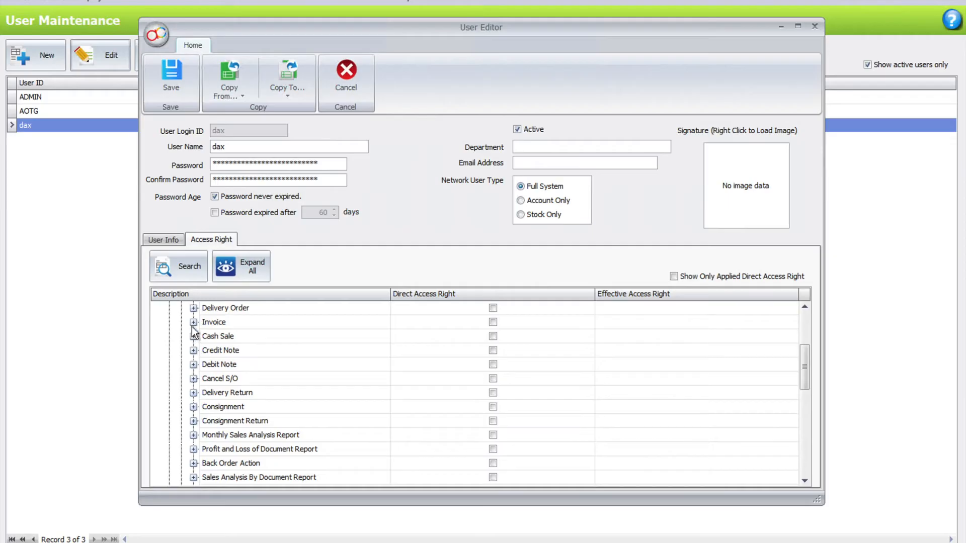
pyautogui.click(194, 321)
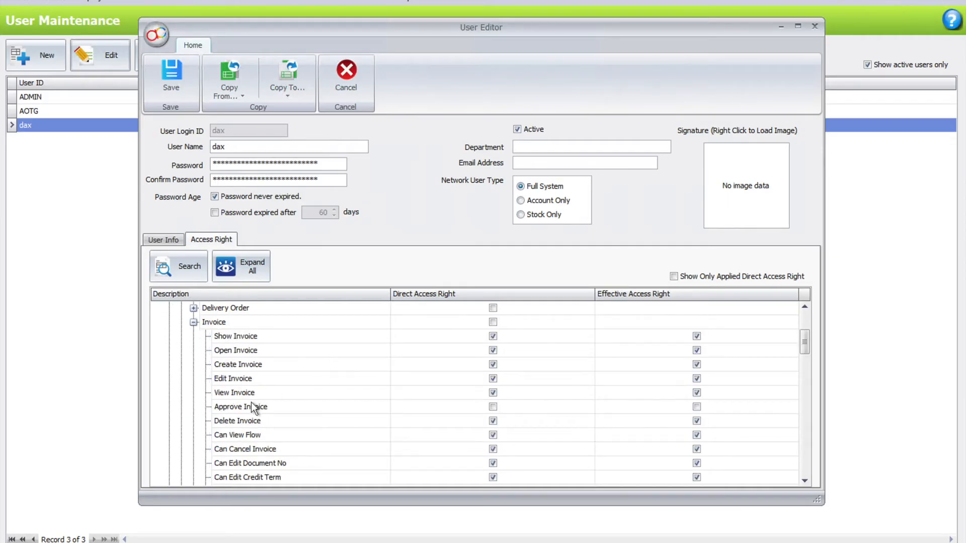
pyautogui.click(241, 407)
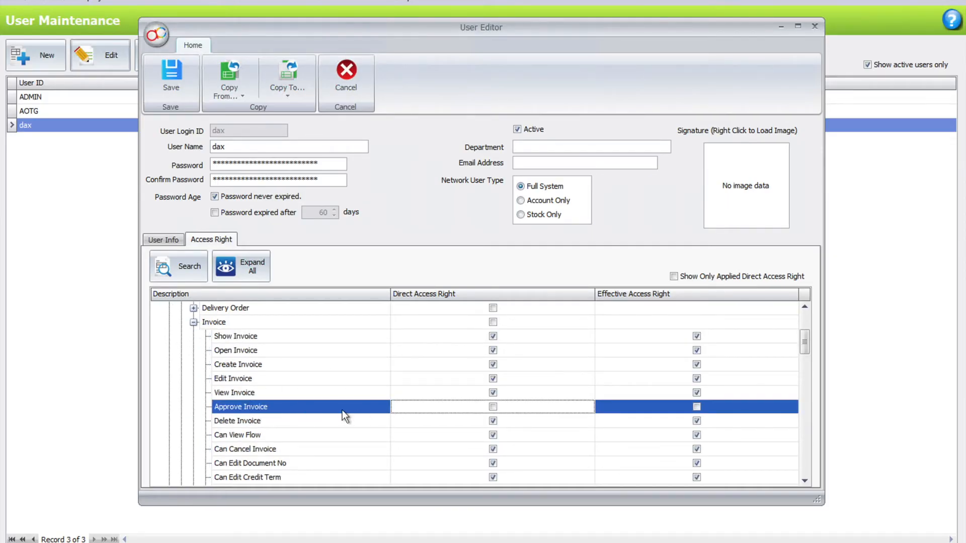
pyautogui.click(493, 406)
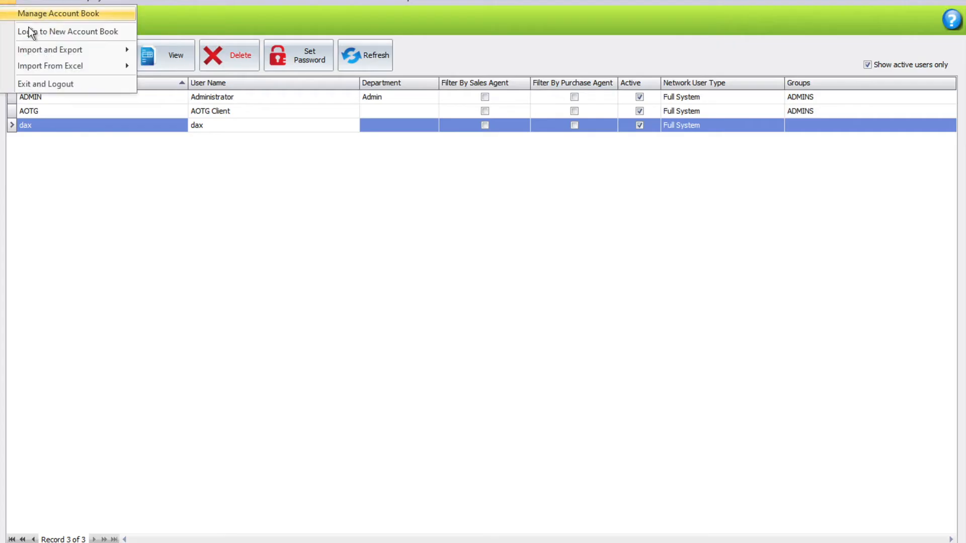
# Exit the account book, relaunch AutoCount, and log in as user DAX
pyautogui.click(68, 31)
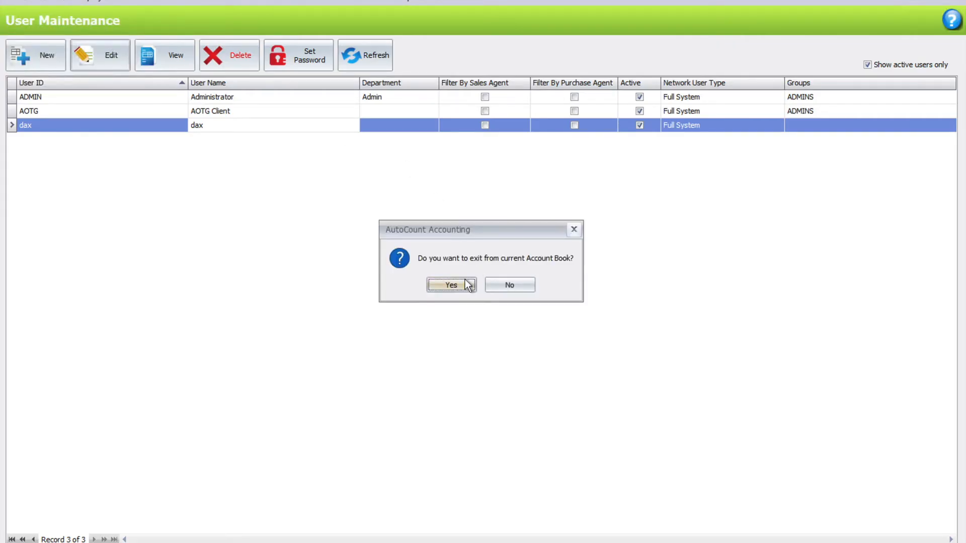
pyautogui.click(451, 285)
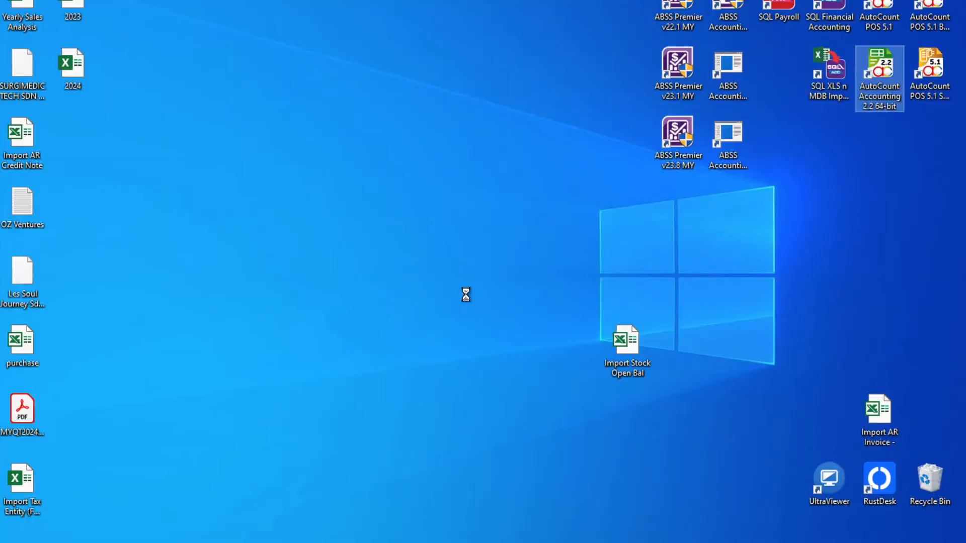
pyautogui.doubleClick(878, 68)
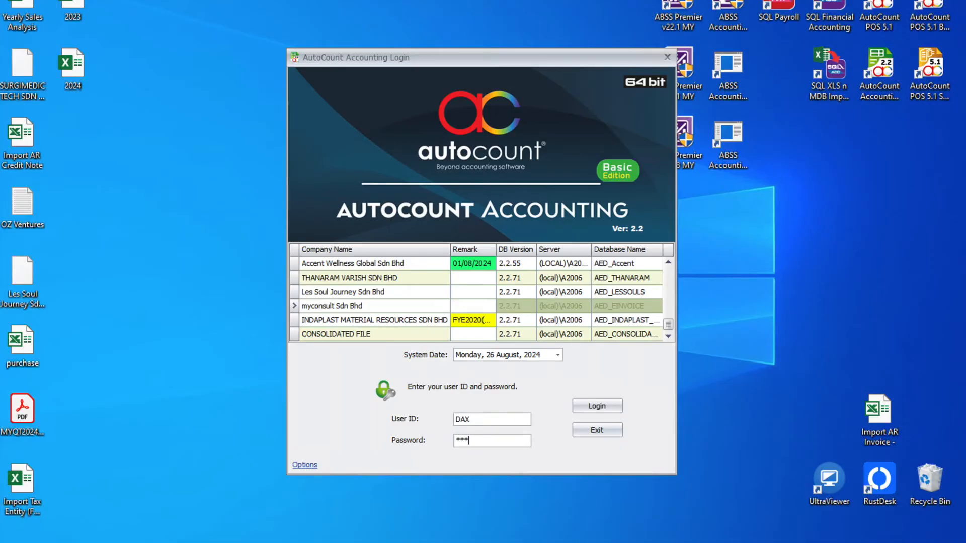
pyautogui.click(596, 406)
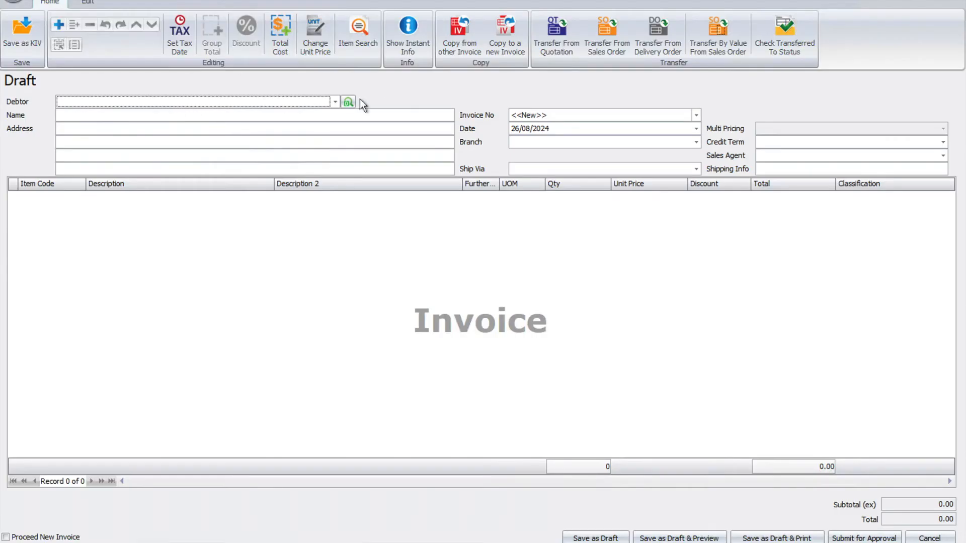
# Submit invoice for debtor 300-A001 with item 00001 at 35.00, then view Awaiting Approval
pyautogui.click(335, 102)
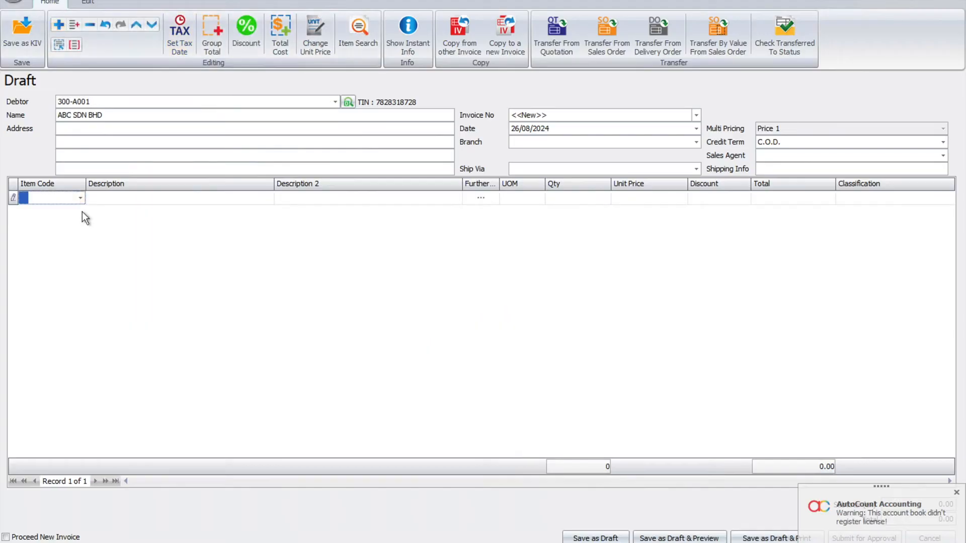
pyautogui.write('00001')
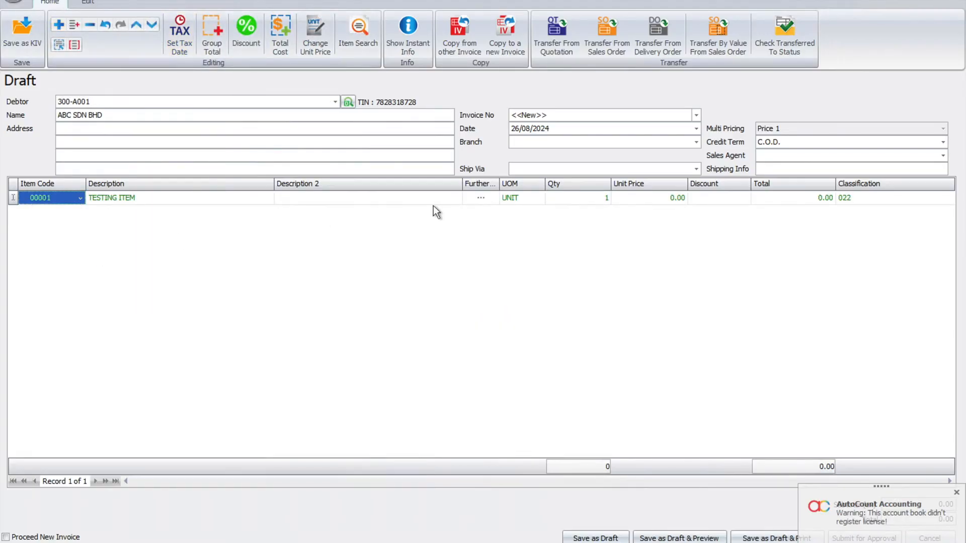
pyautogui.click(647, 198)
pyautogui.write('35')
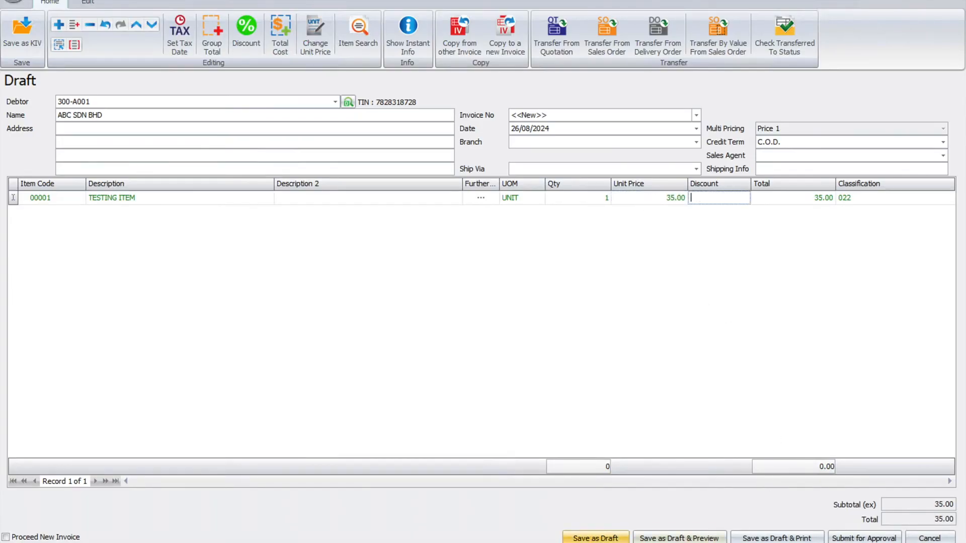
pyautogui.moveTo(865, 538)
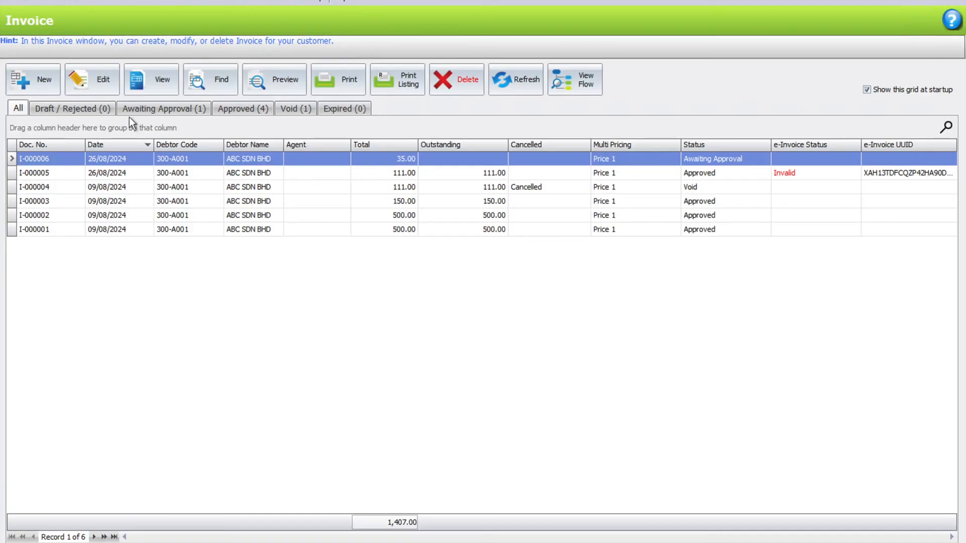
pyautogui.click(163, 109)
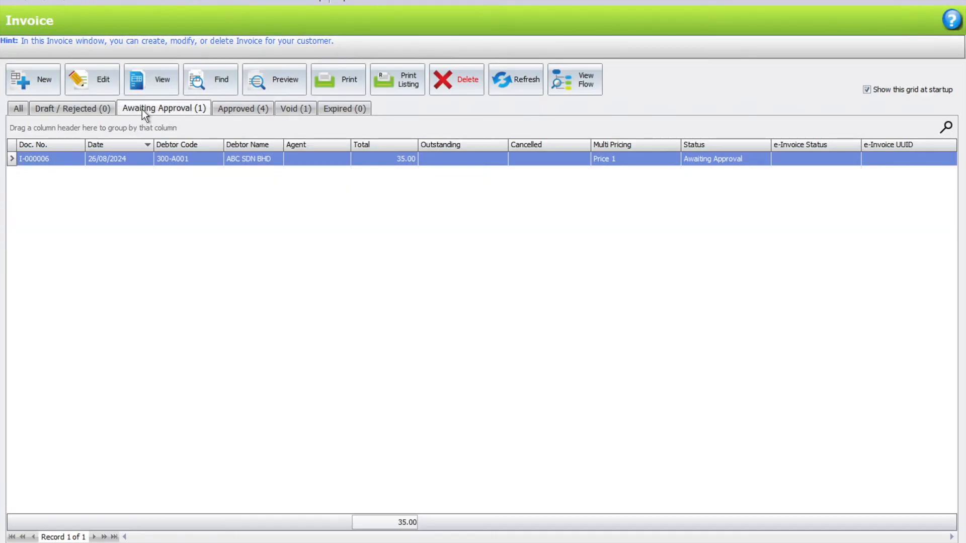
pyautogui.moveTo(168, 116)
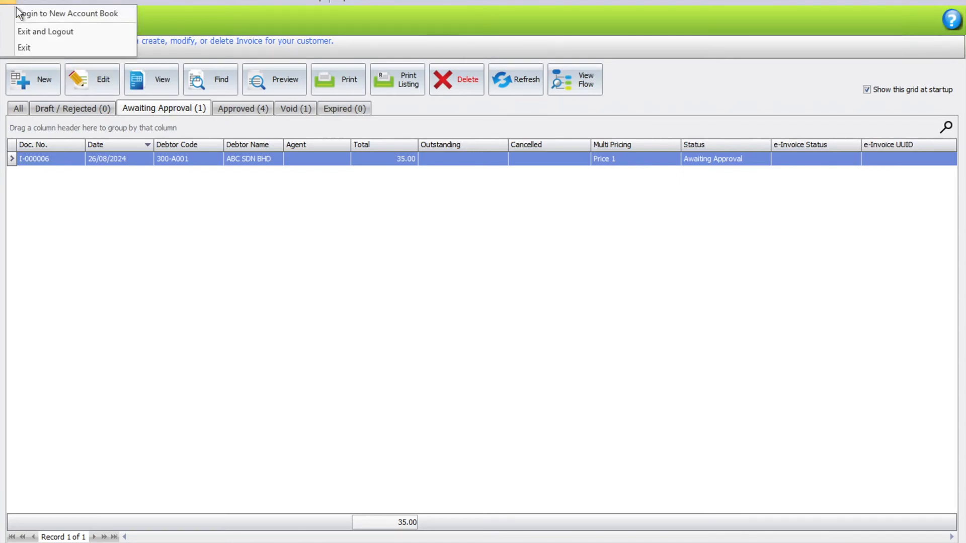
# Exit the account book, log back in as ADMIN, and open the invoice list
pyautogui.click(69, 14)
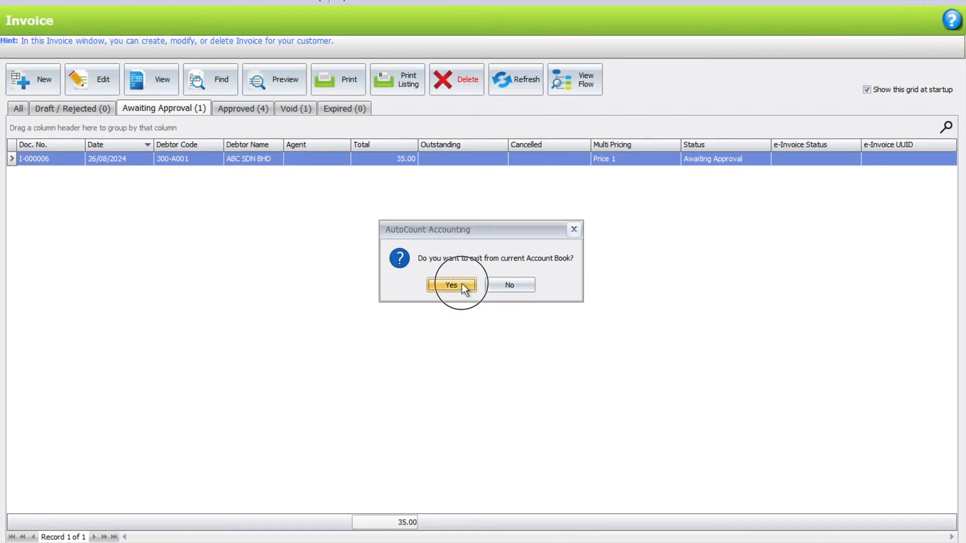
pyautogui.click(450, 284)
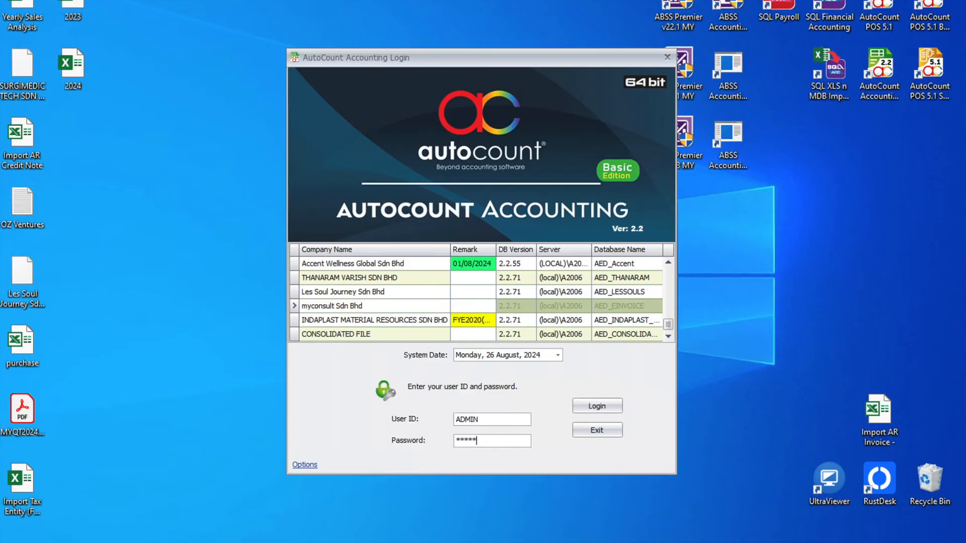
pyautogui.click(595, 406)
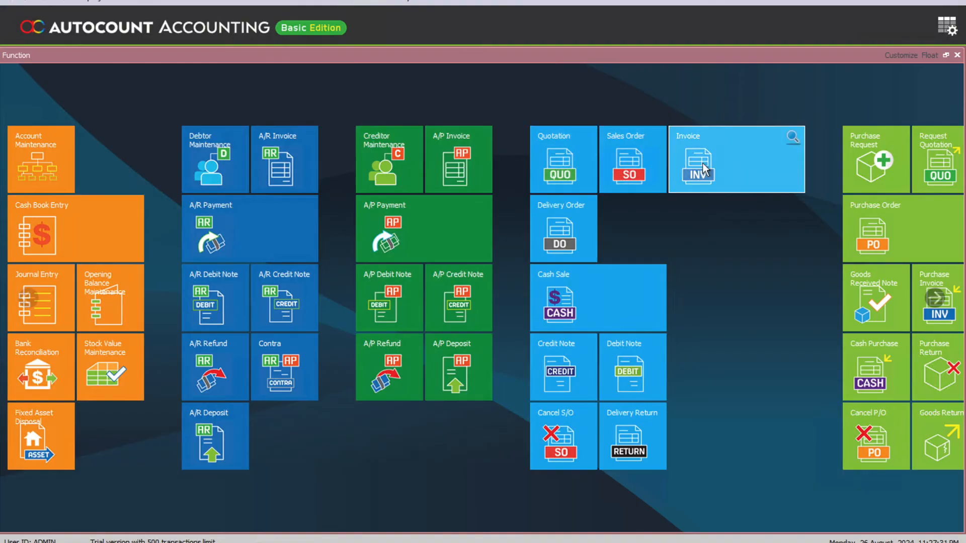
pyautogui.click(696, 172)
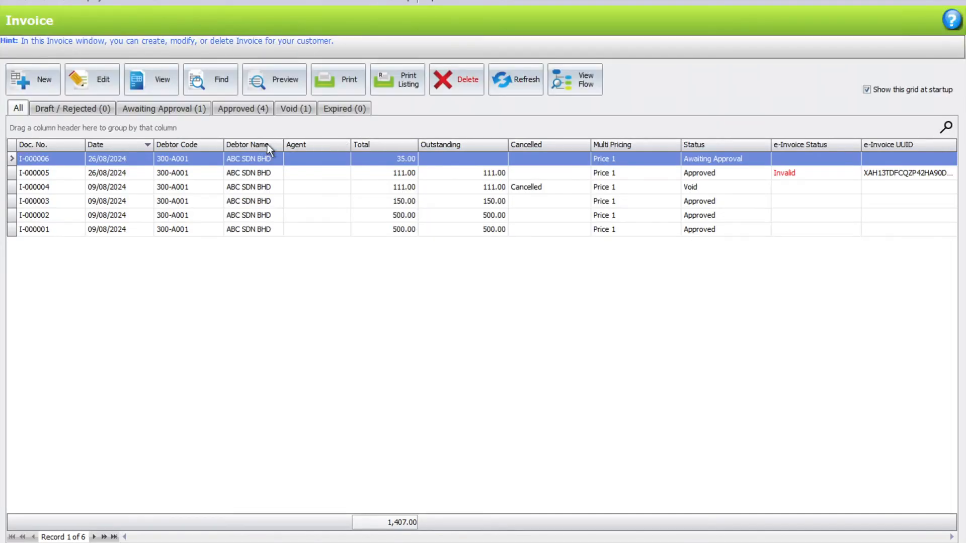
pyautogui.moveTo(752, 162)
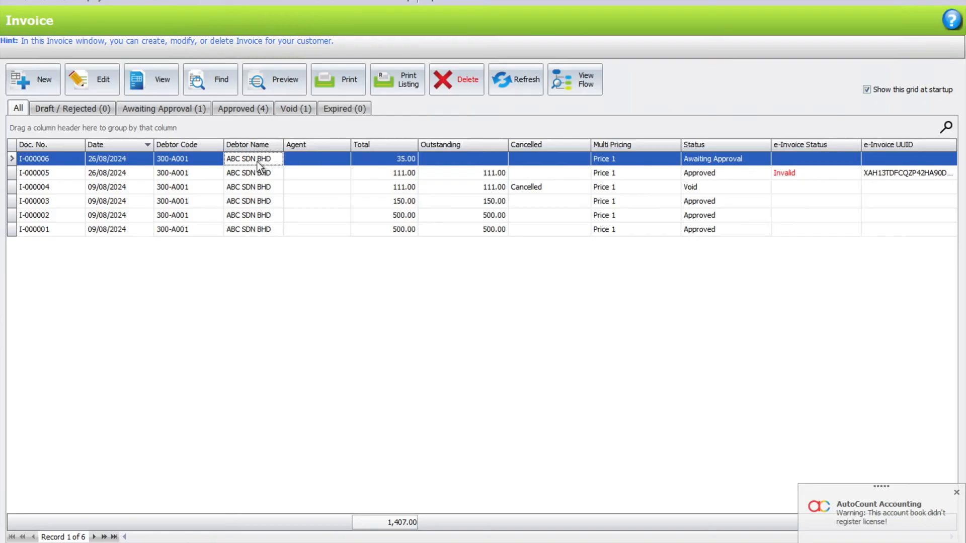
# Open invoice I-000006 in edit mode and untick Consolidated e-Invoice
pyautogui.doubleClick(34, 159)
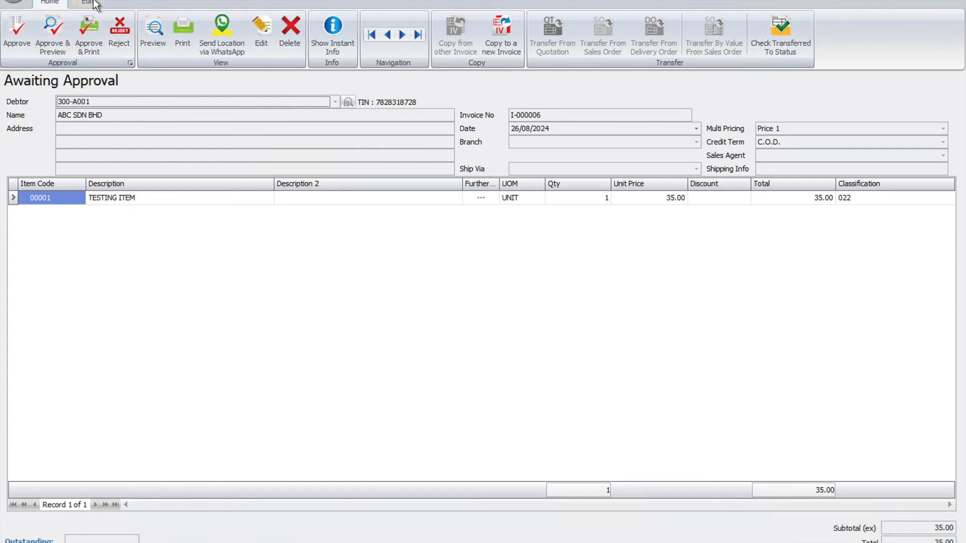
pyautogui.click(88, 3)
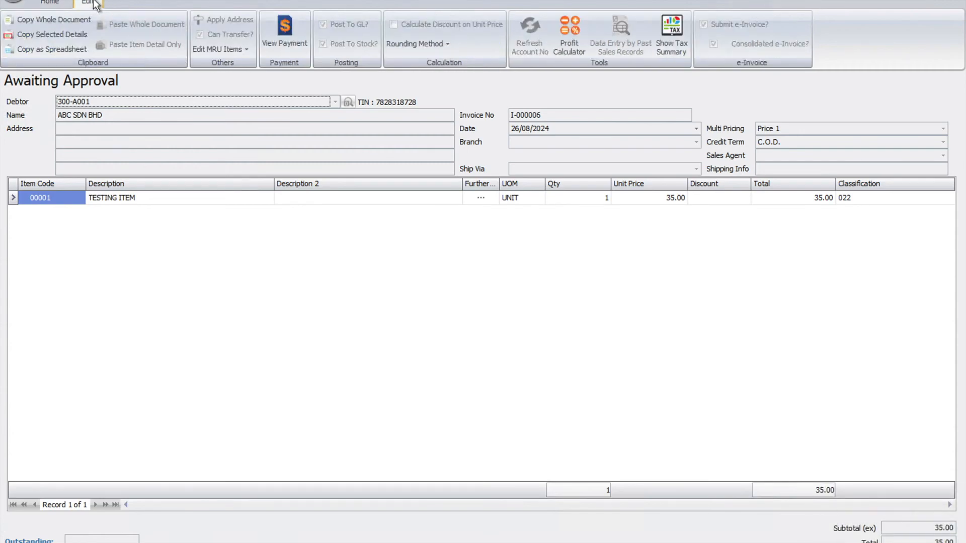
pyautogui.moveTo(641, 381)
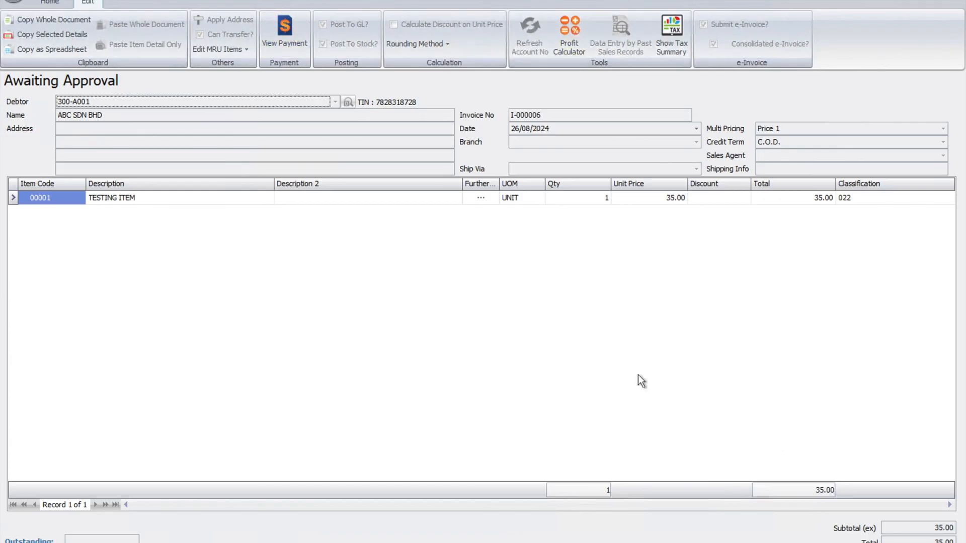
pyautogui.click(49, 3)
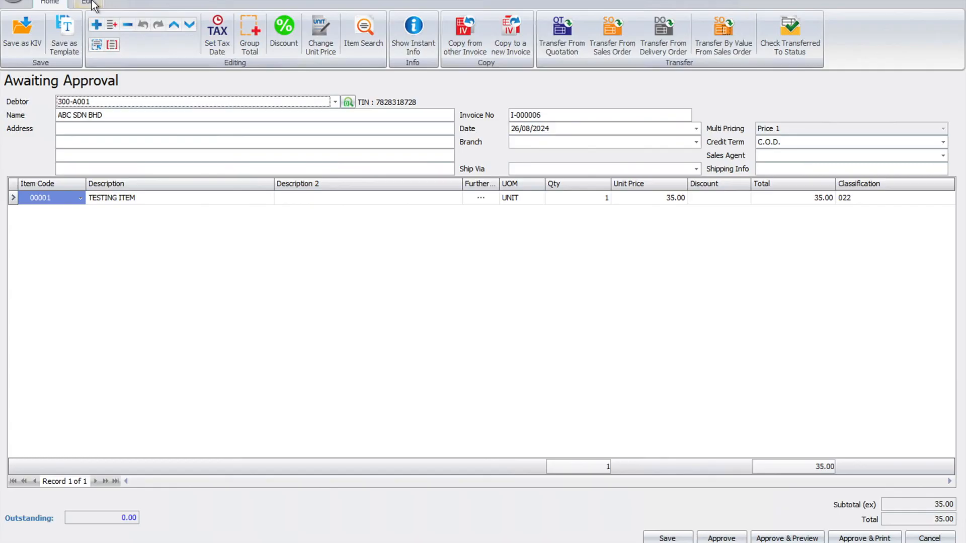
pyautogui.click(86, 3)
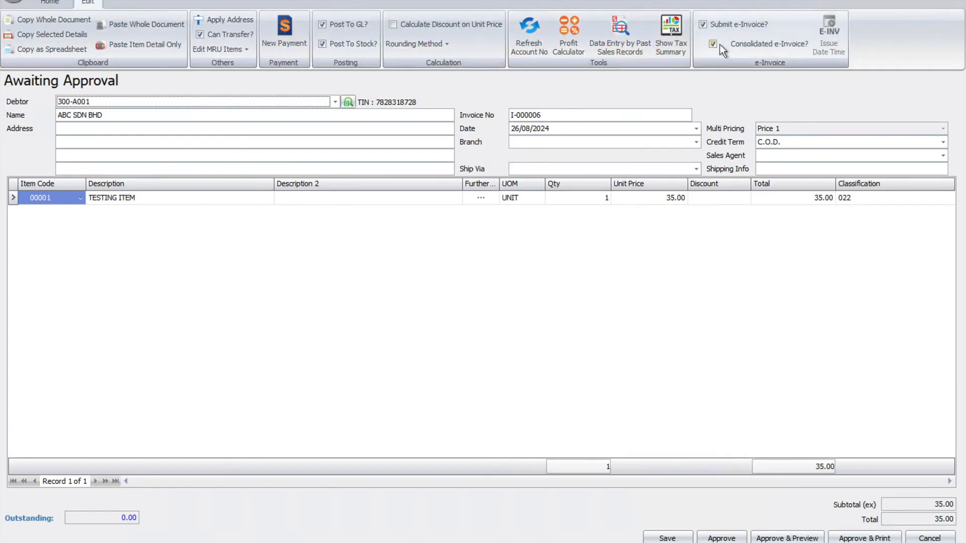
pyautogui.click(713, 44)
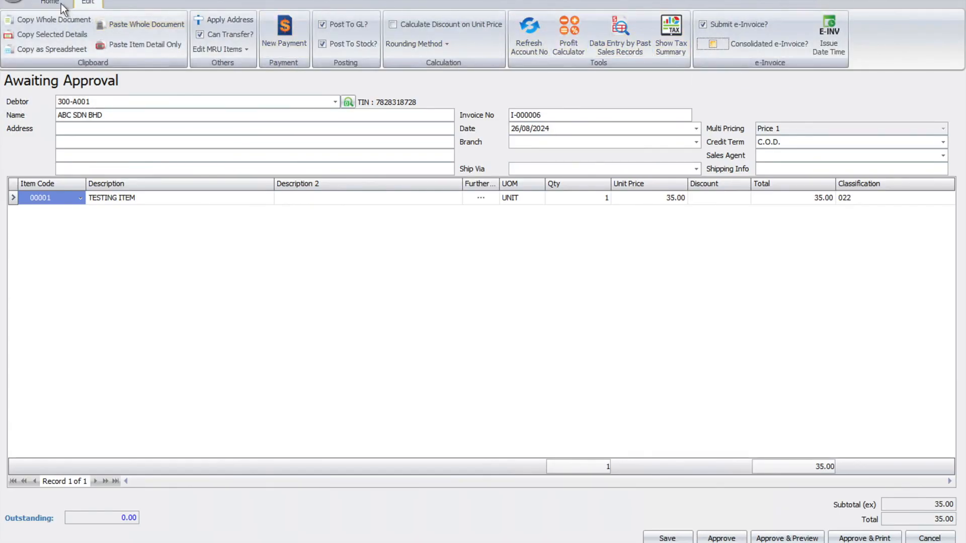
pyautogui.click(49, 3)
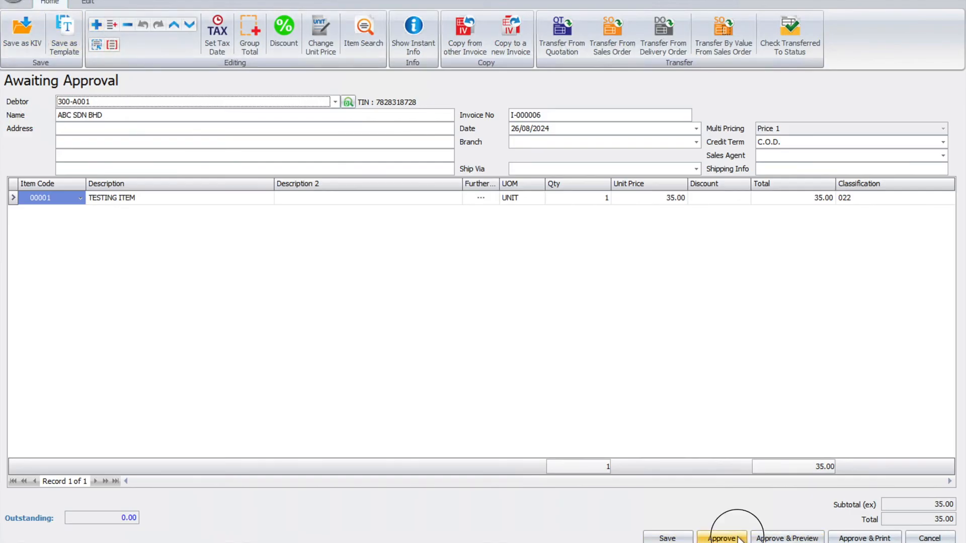
# Approve invoice I-000006, which then shows as Approved with e-Invoice status Pending
pyautogui.click(722, 538)
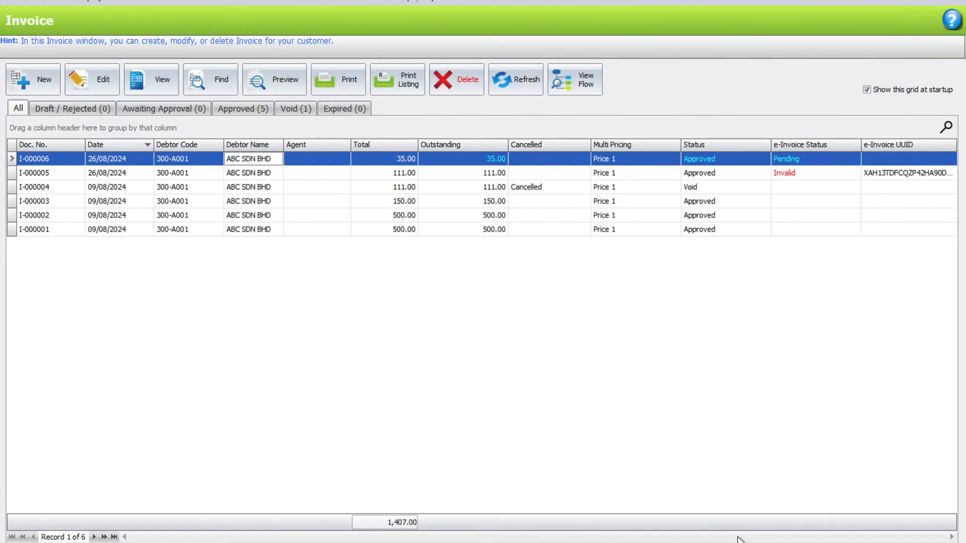
pyautogui.moveTo(788, 168)
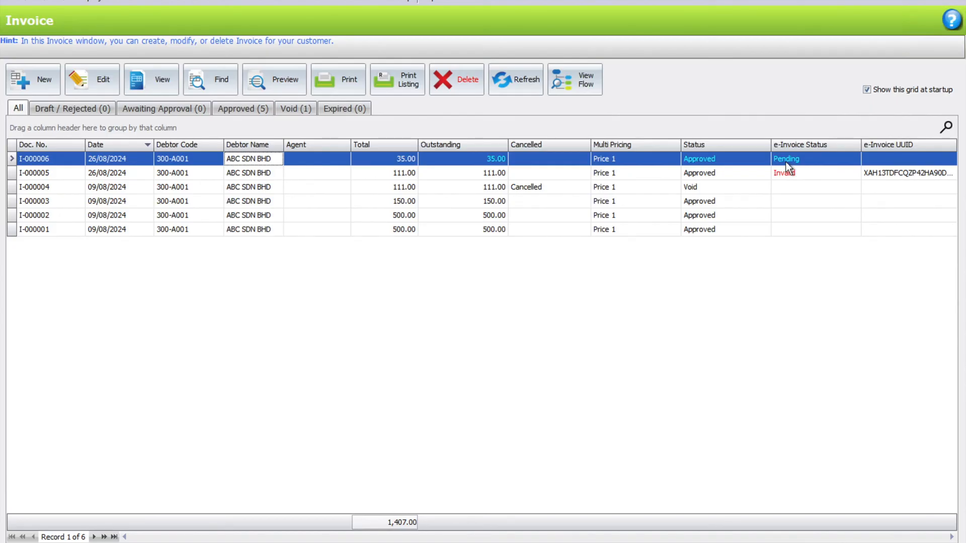
pyautogui.moveTo(790, 173)
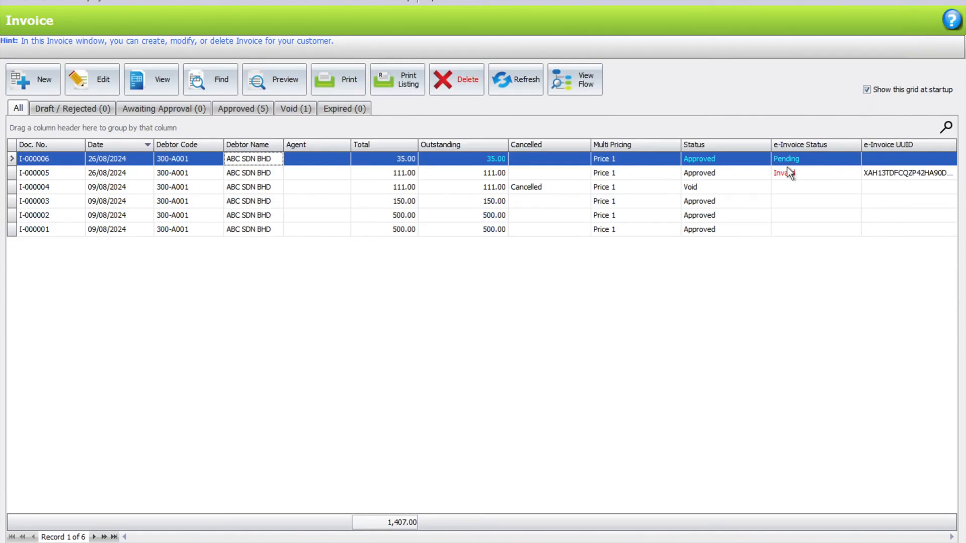